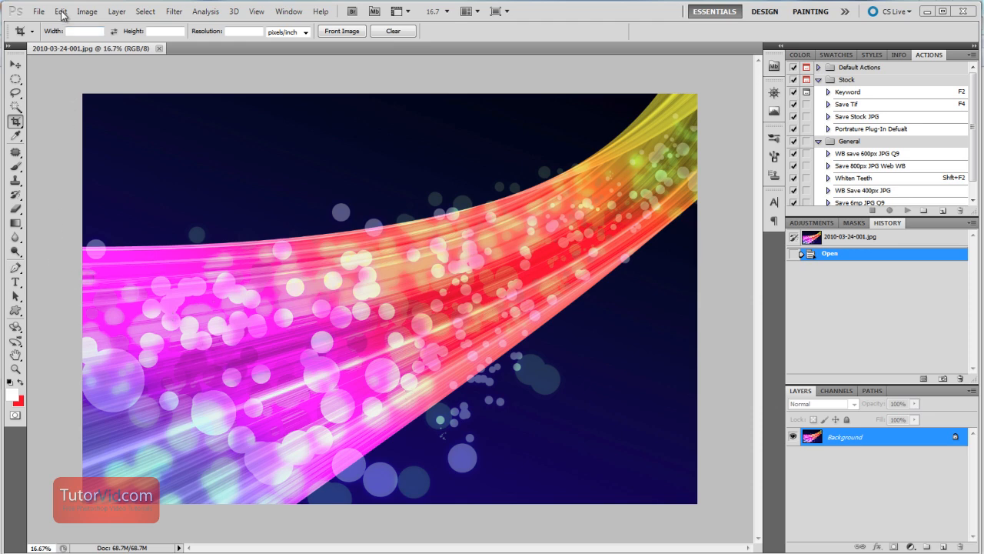
# - Open the Edit menu and point at Preferences to list its categories
pyautogui.click(61, 11)
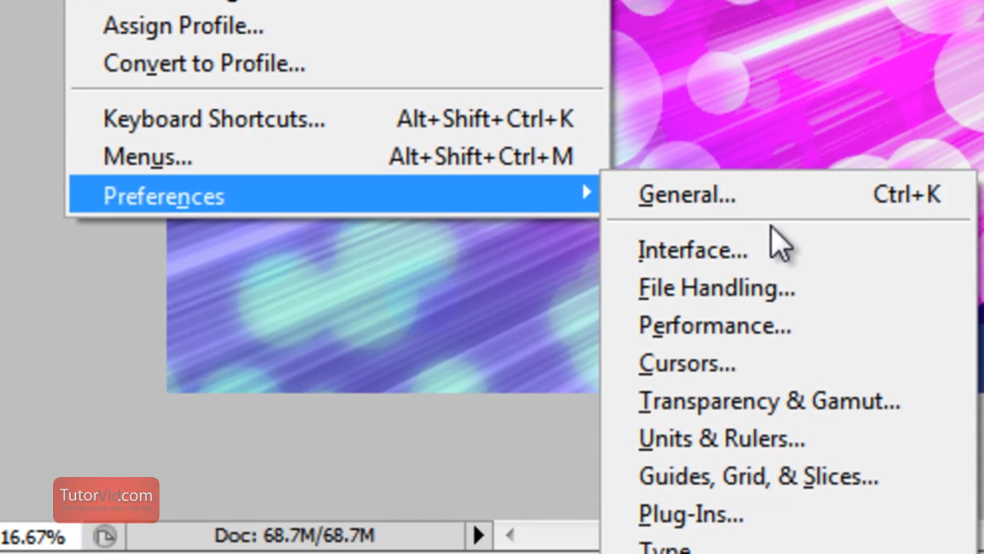
pyautogui.moveTo(807, 346)
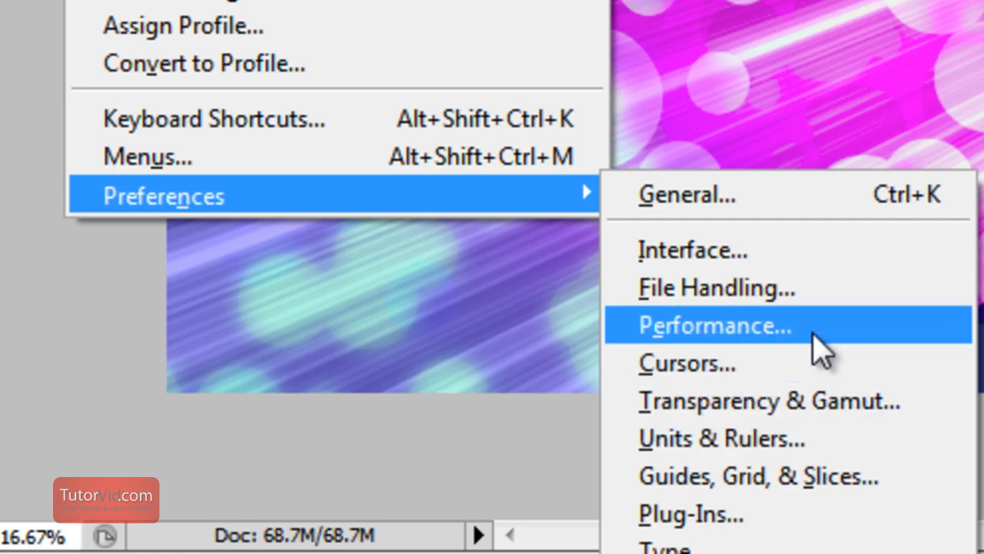
# - Choose Performance from Preferences to show memory, history, cache and scratch disk settings
pyautogui.click(713, 324)
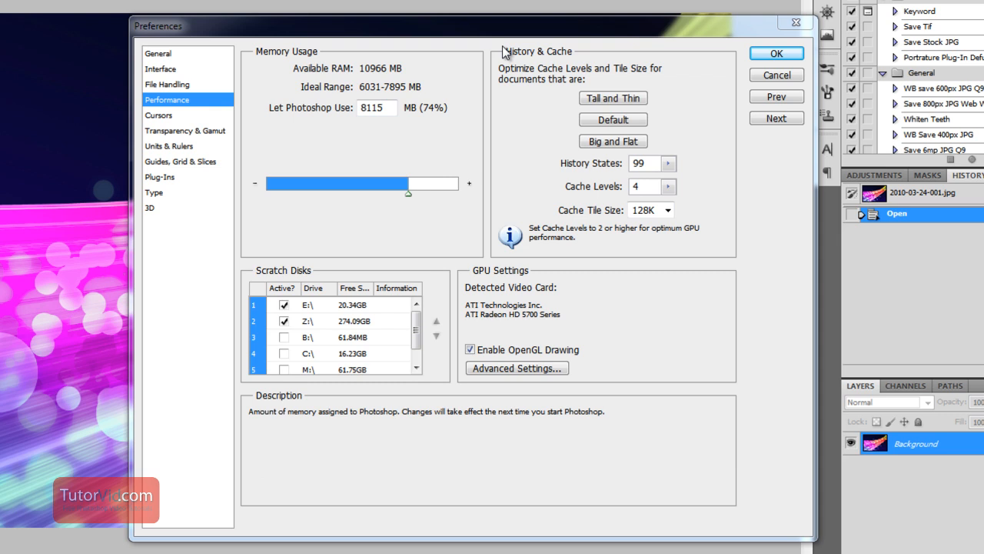
pyautogui.moveTo(302, 282)
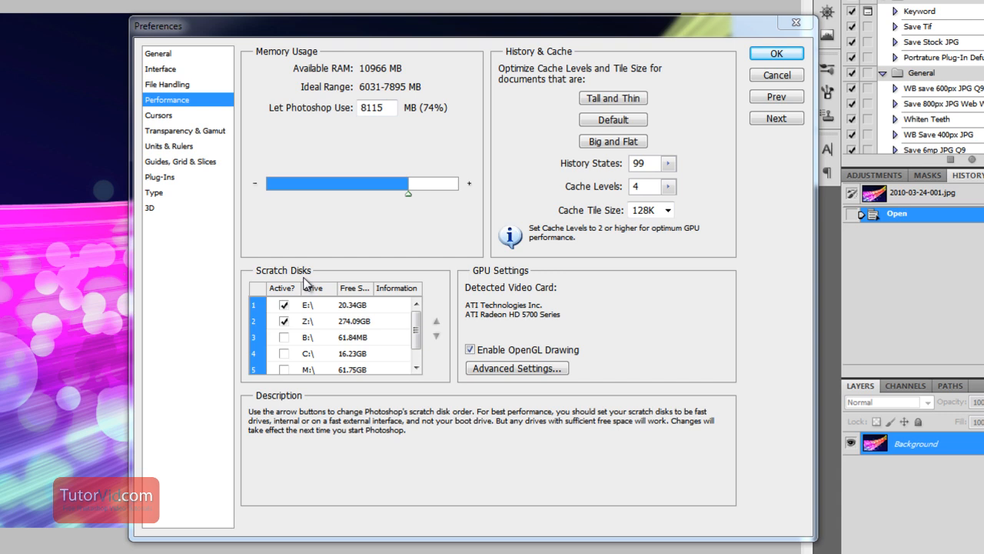
pyautogui.moveTo(314, 261)
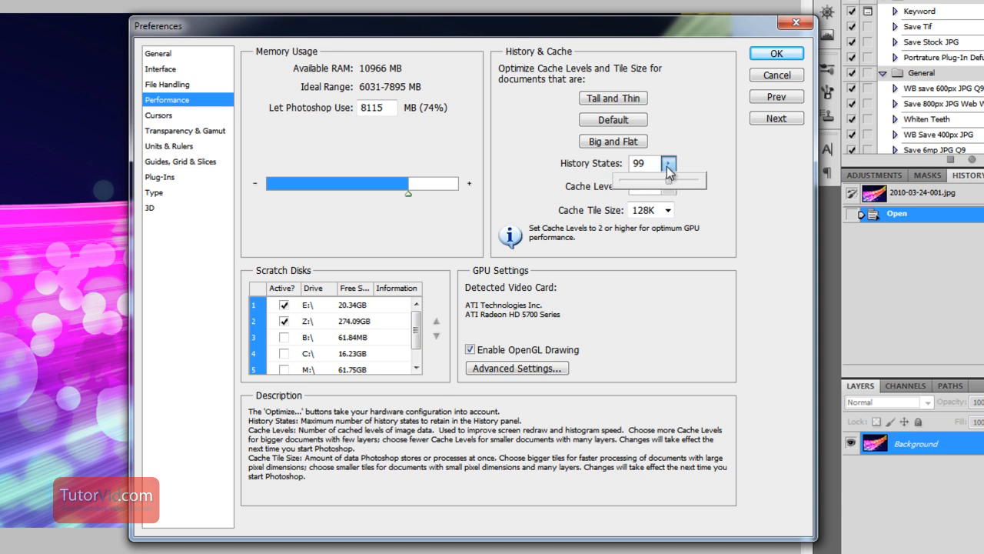
pyautogui.moveTo(644, 192)
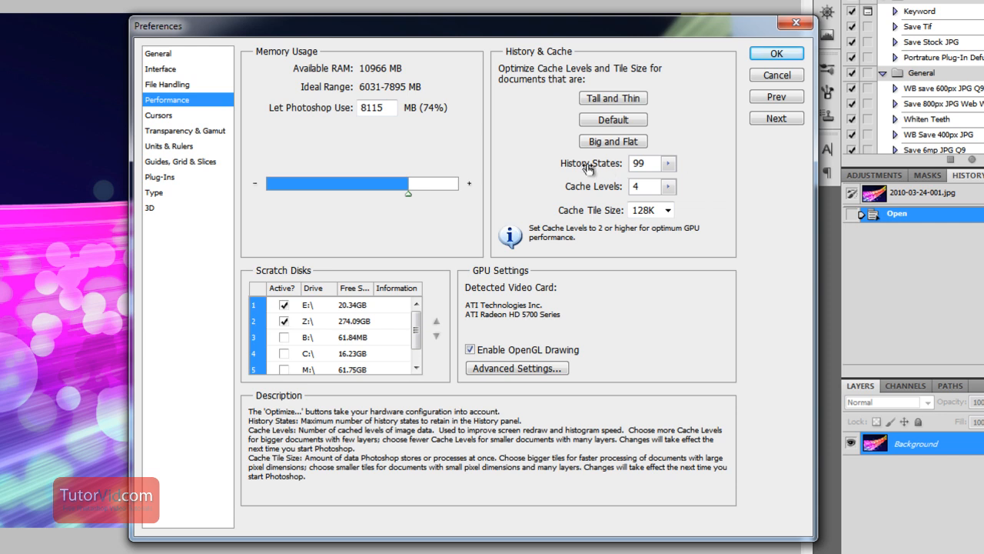
pyautogui.moveTo(573, 167)
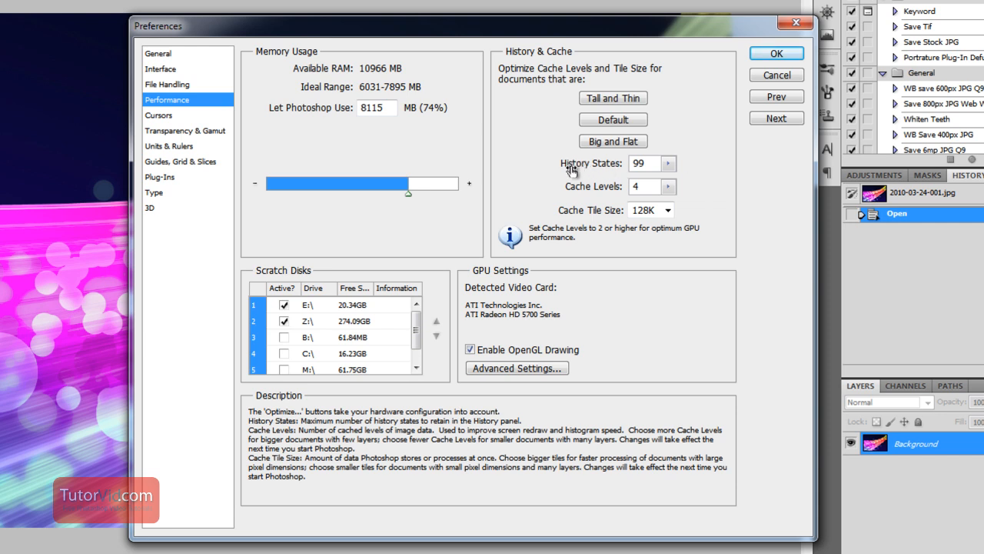
pyautogui.moveTo(565, 171)
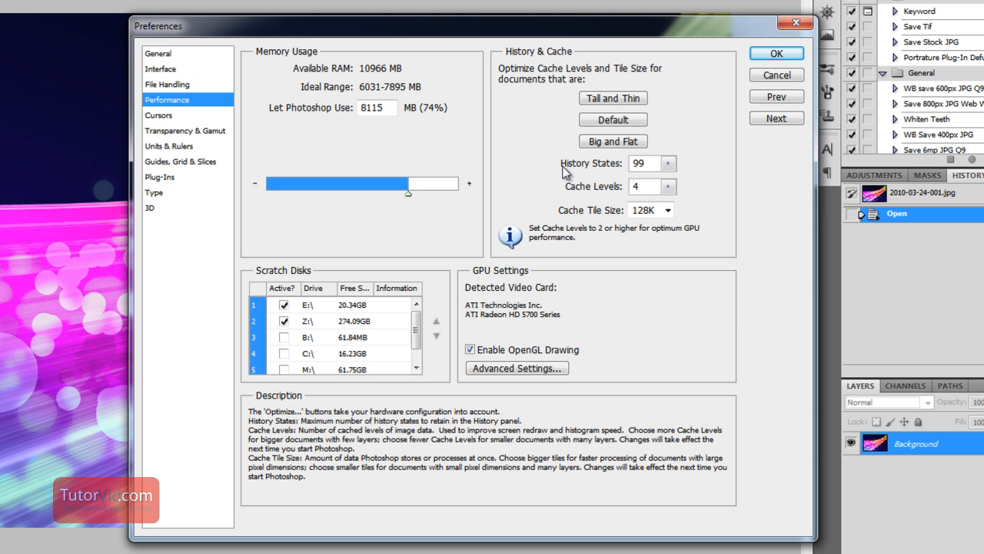
pyautogui.moveTo(569, 168)
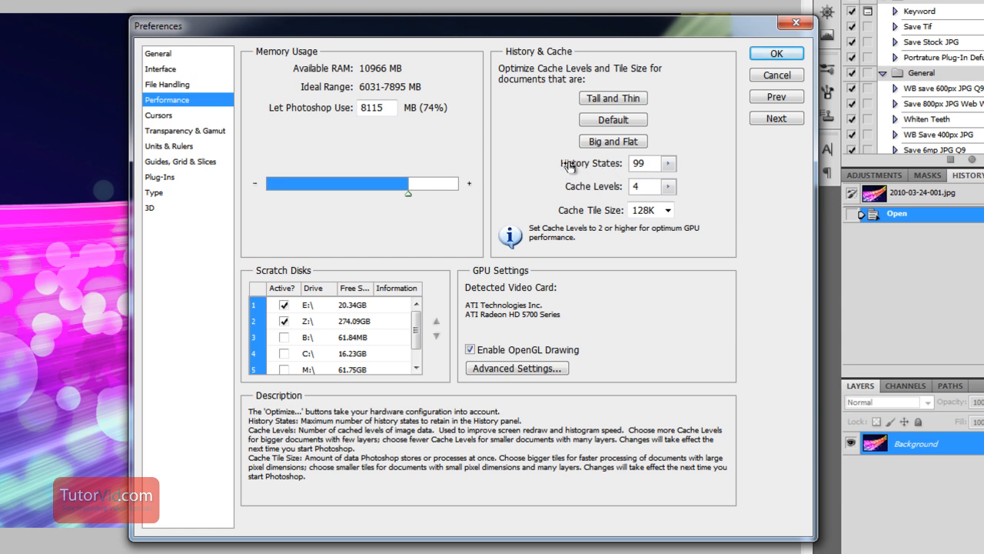
pyautogui.moveTo(707, 168)
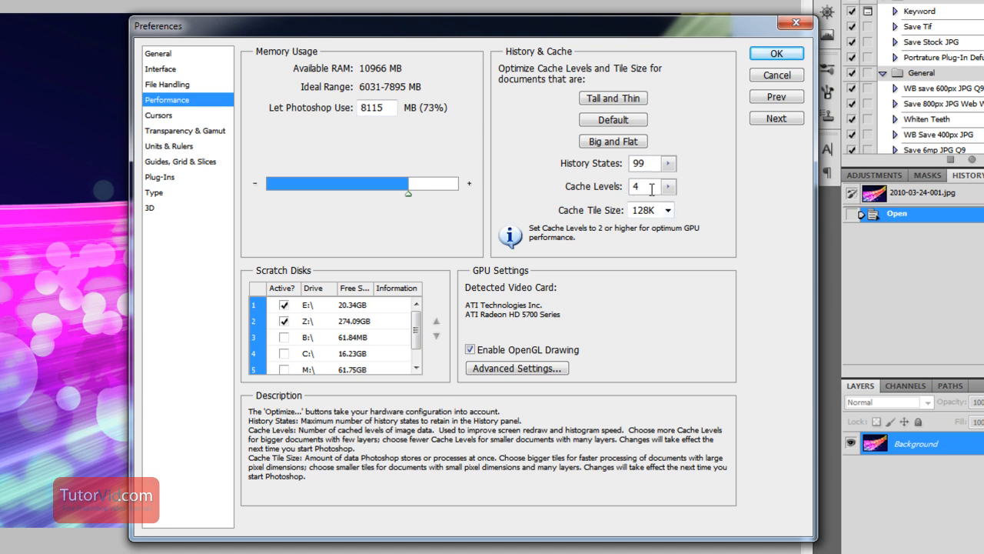
# - Raise Cache Levels from 4 to 8 using the slider, keeping History States at 99
pyautogui.click(668, 186)
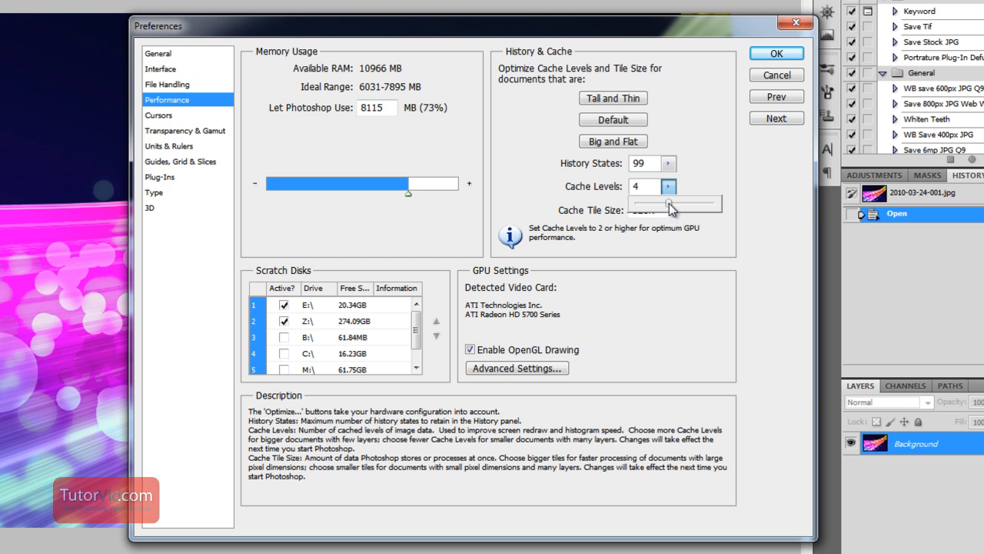
pyautogui.click(668, 182)
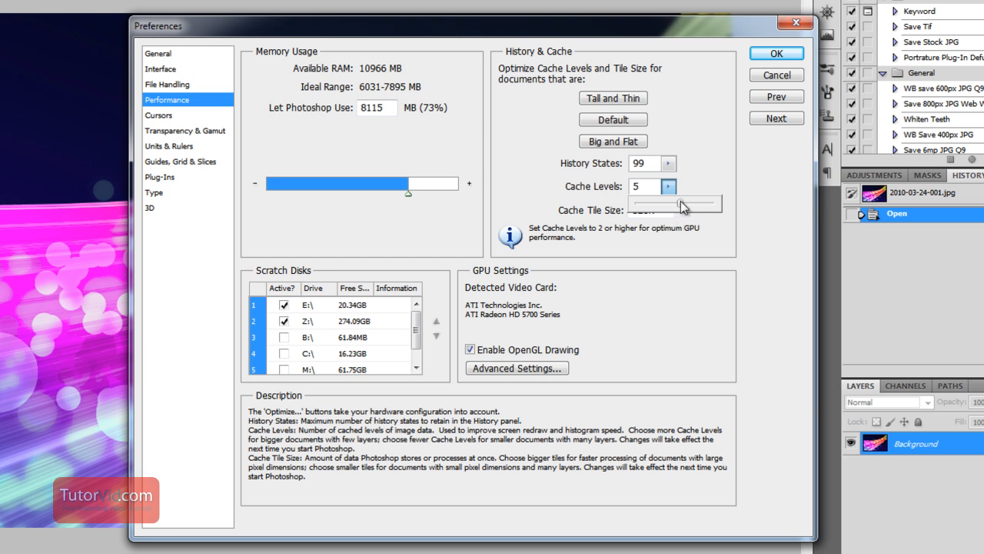
pyautogui.click(669, 183)
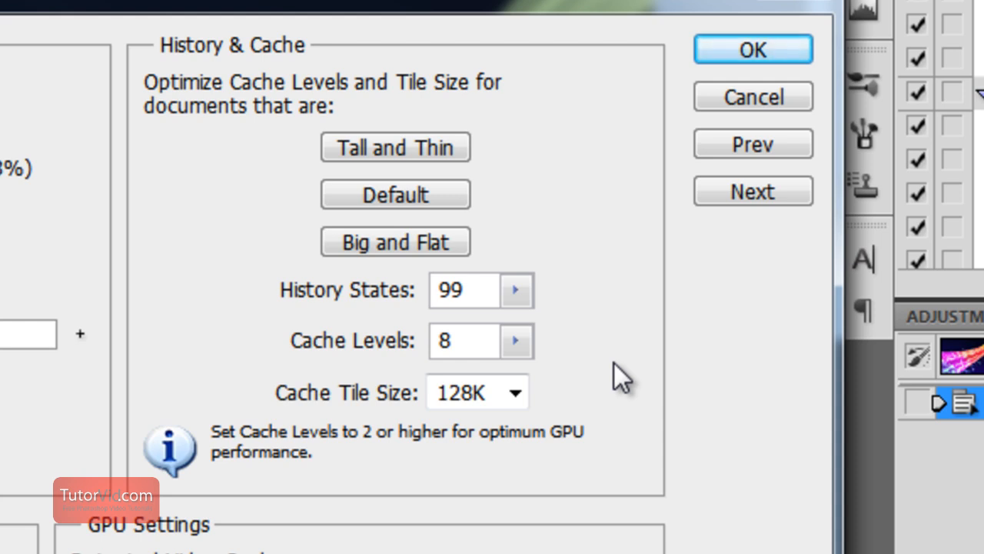
pyautogui.moveTo(673, 357)
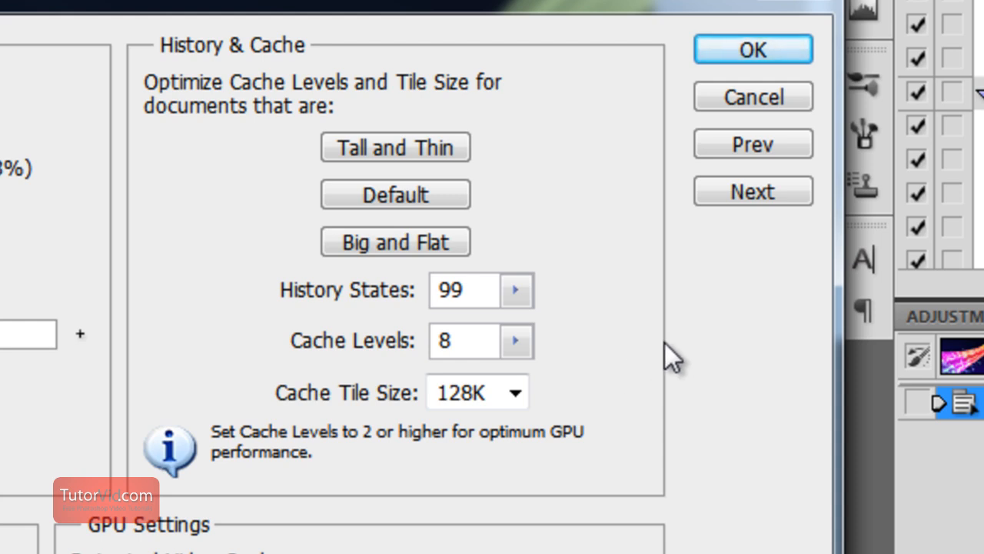
pyautogui.moveTo(381, 350)
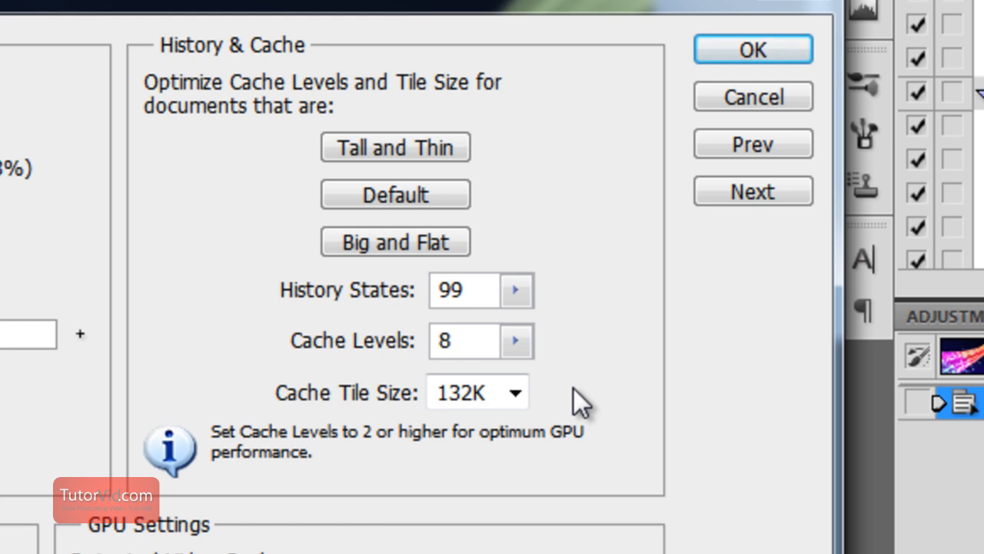
pyautogui.moveTo(311, 388)
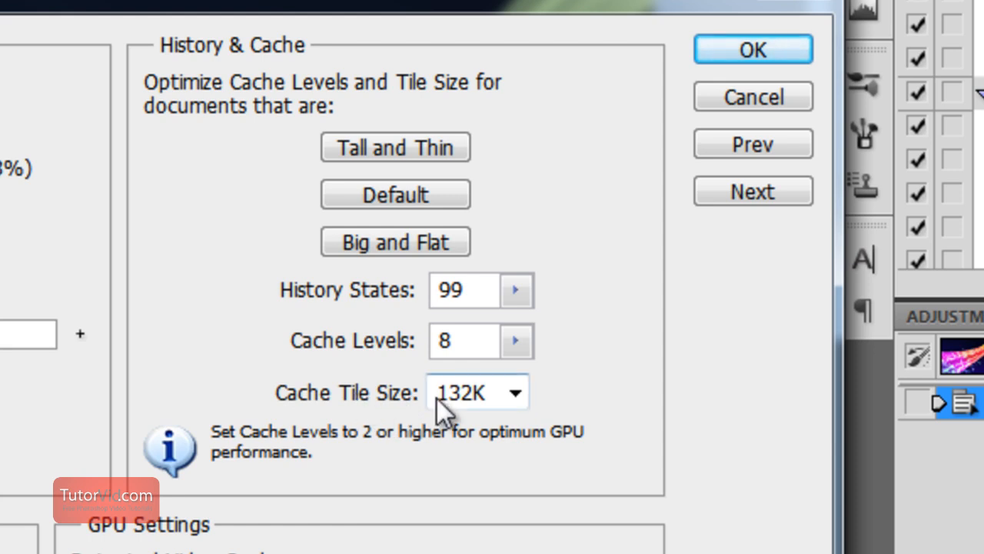
pyautogui.moveTo(415, 411)
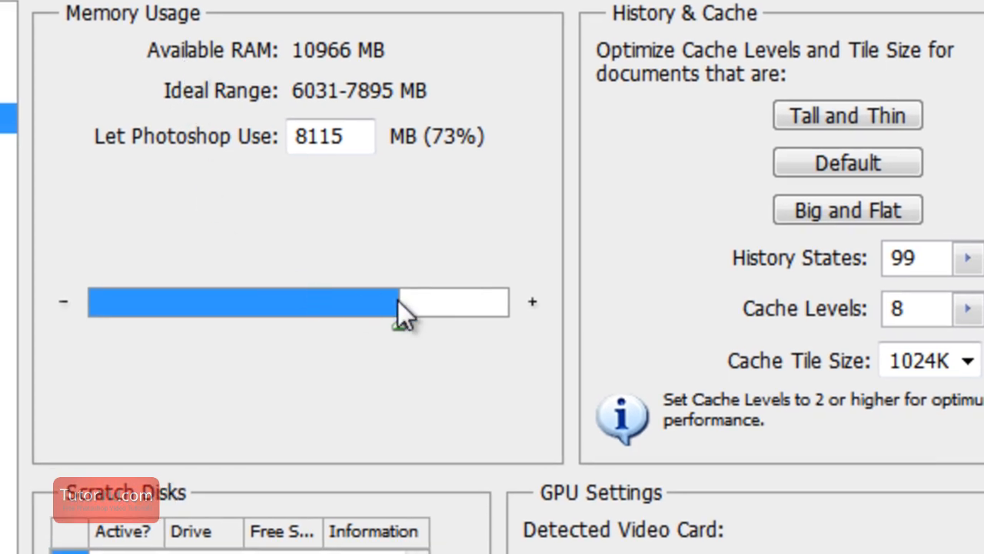
pyautogui.moveTo(419, 223)
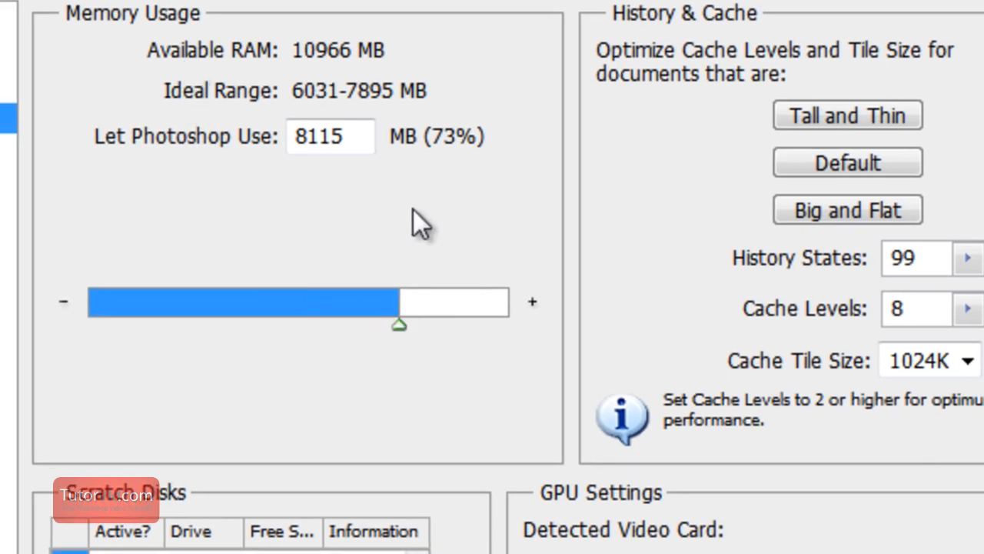
pyautogui.moveTo(477, 212)
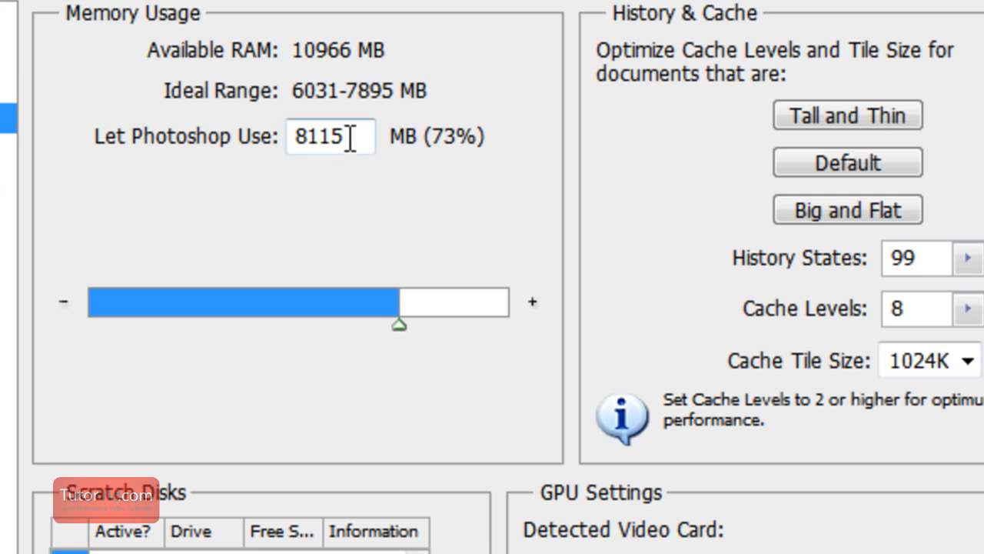
pyautogui.moveTo(569, 381)
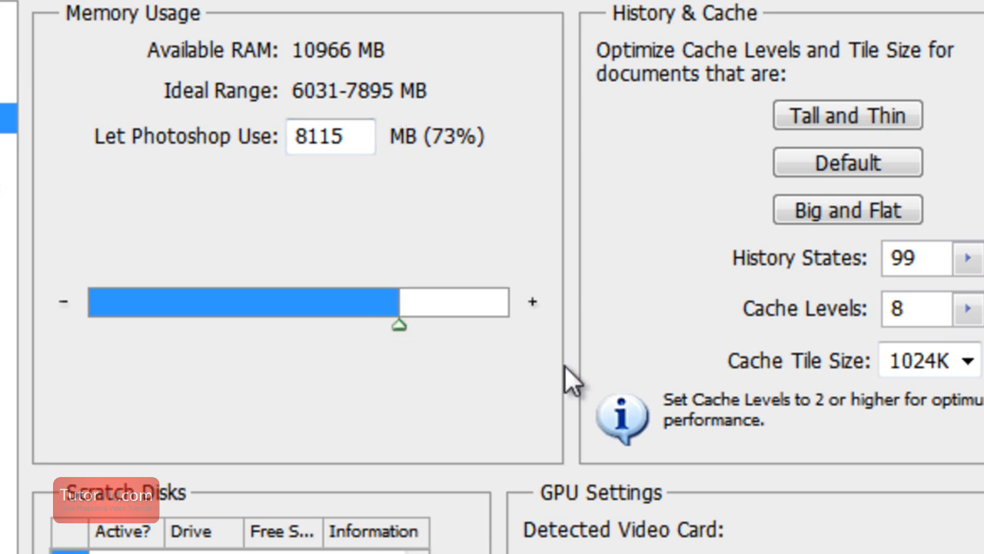
pyautogui.moveTo(404, 346)
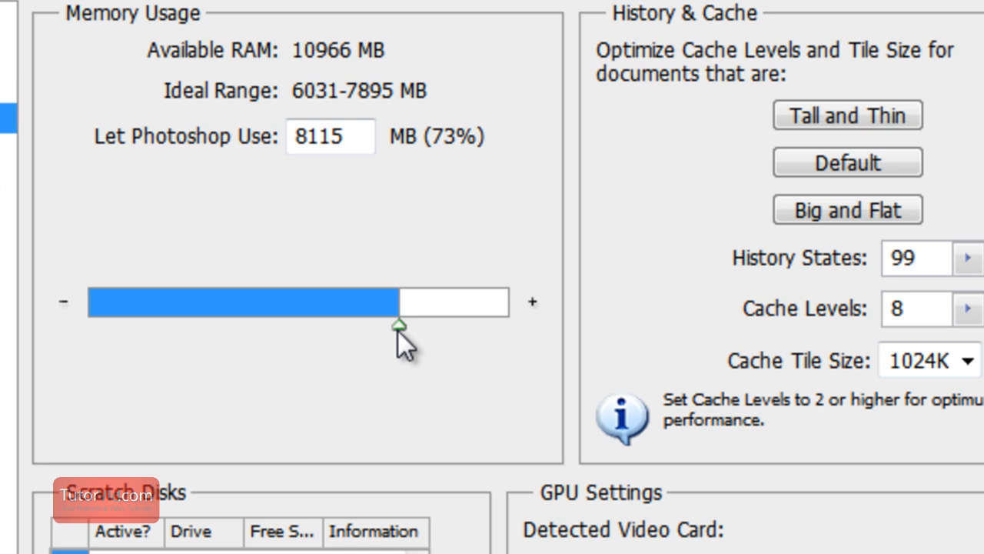
pyautogui.moveTo(481, 350)
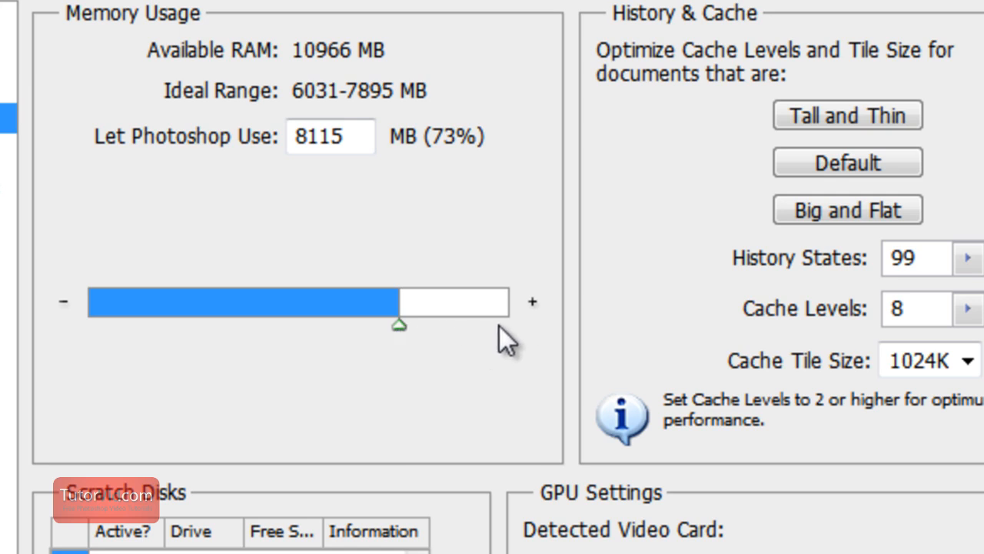
pyautogui.moveTo(430, 361)
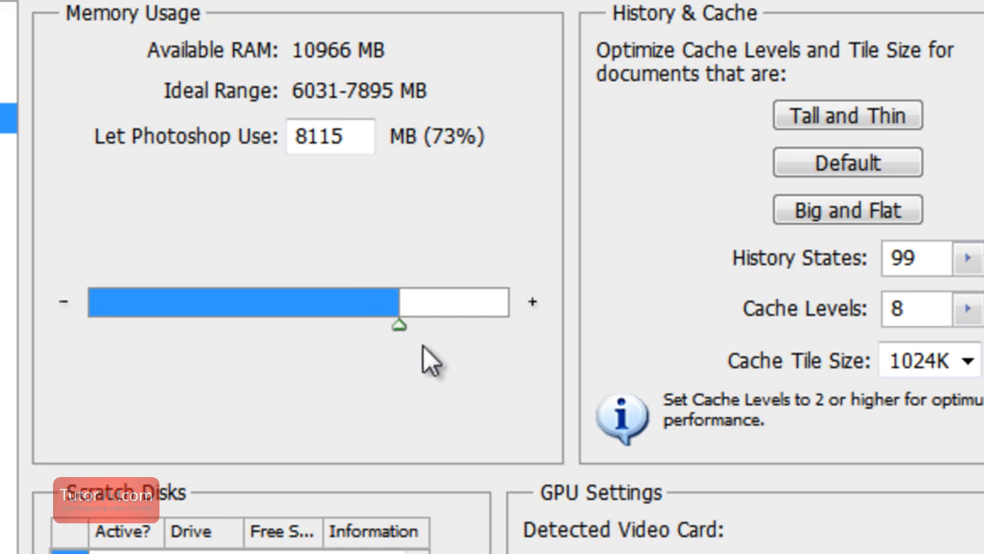
pyautogui.moveTo(508, 284)
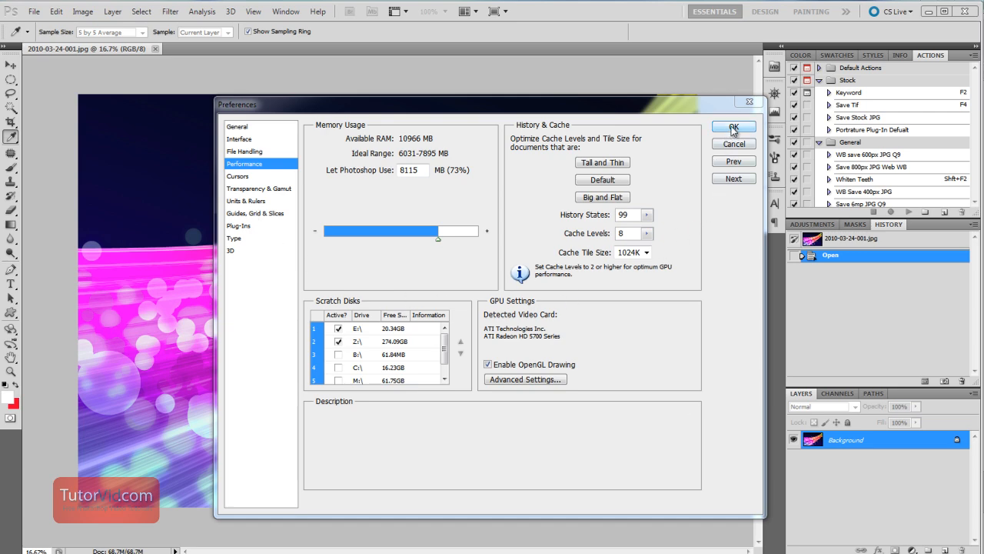
# - Confirm the Performance preferences with OK and bring up the Edit menu's Purge options
pyautogui.click(733, 127)
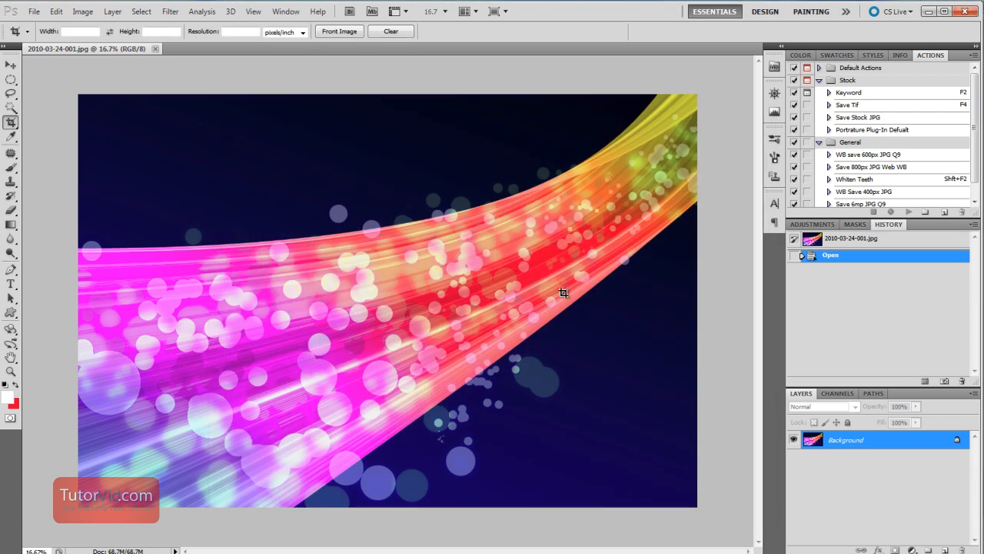
pyautogui.moveTo(437, 300)
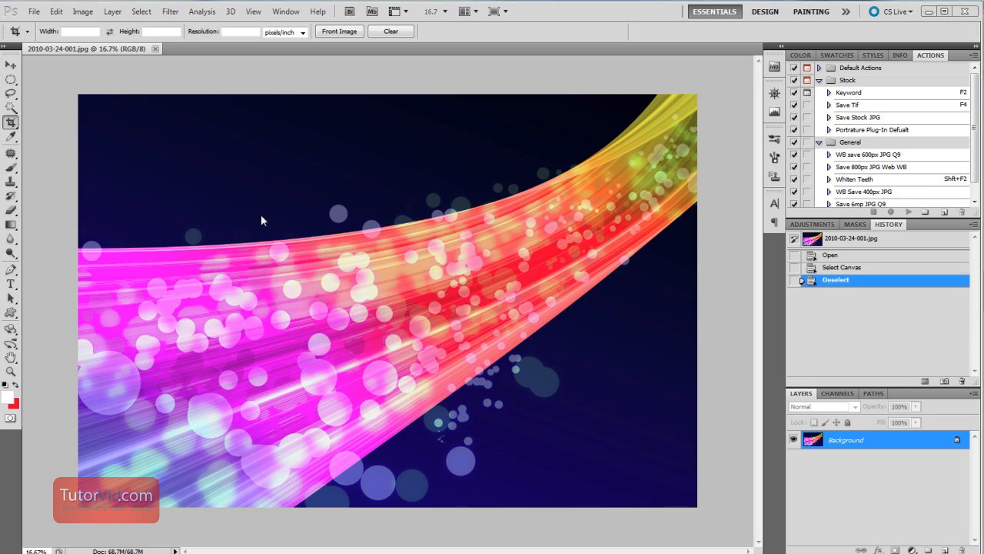
pyautogui.moveTo(92, 120)
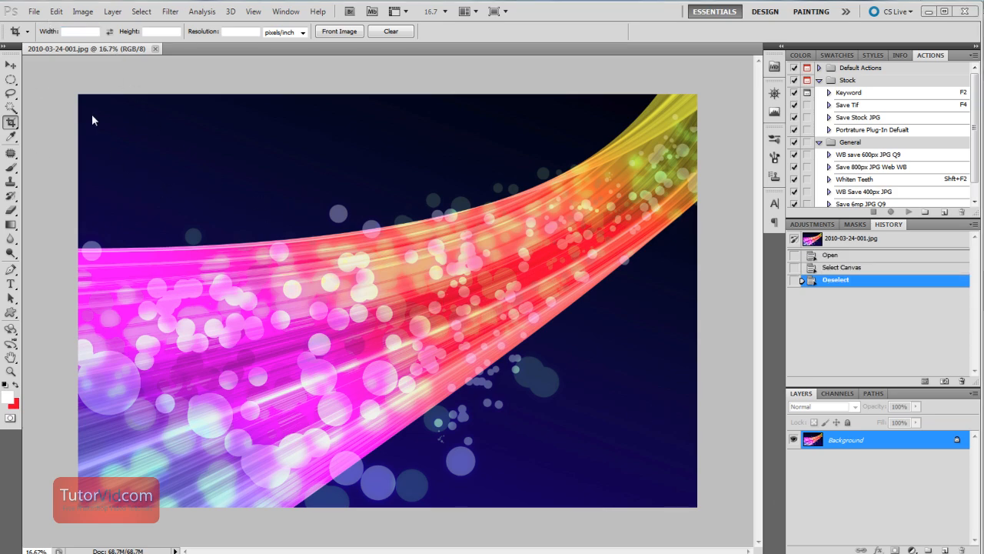
pyautogui.click(56, 11)
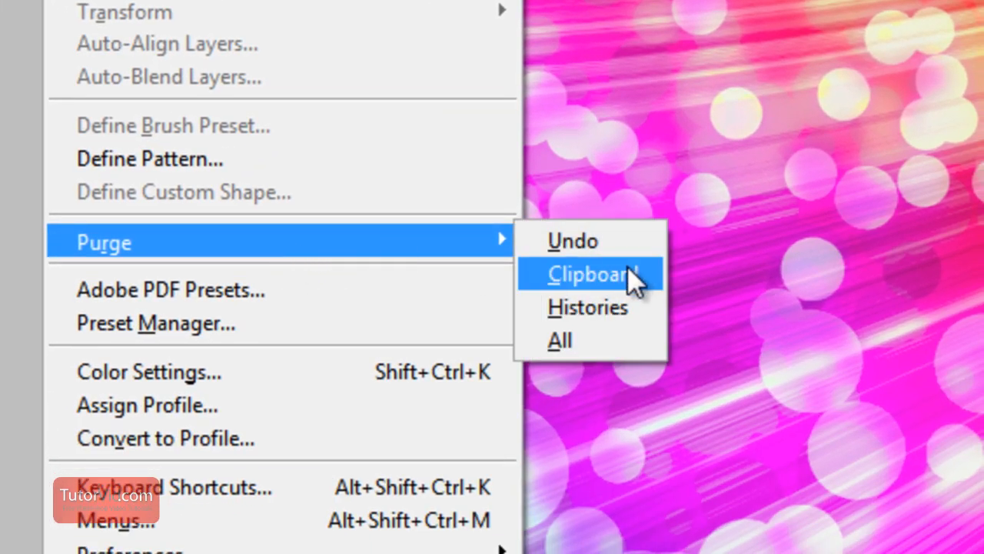
pyautogui.moveTo(605, 296)
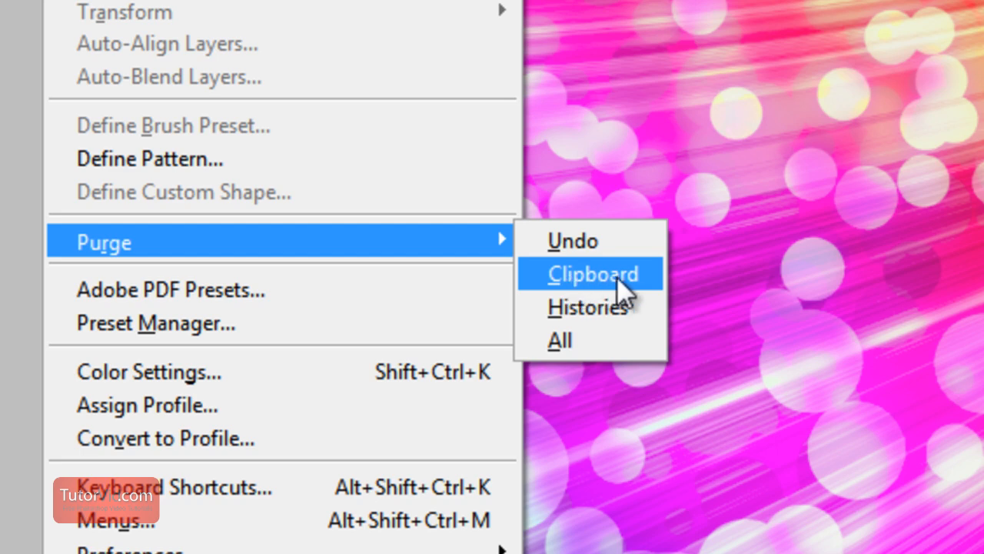
pyautogui.moveTo(623, 353)
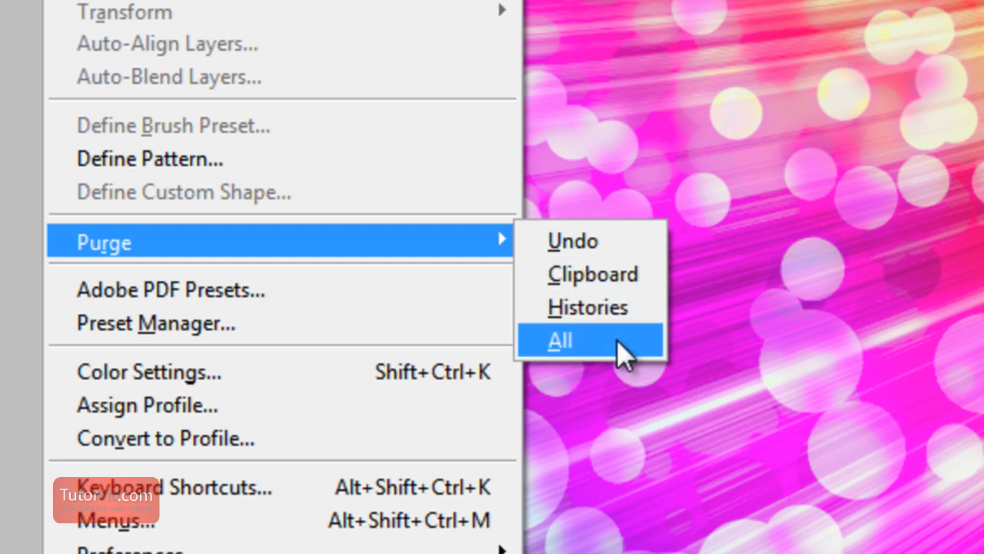
# - Purge All from memory and confirm the 'cannot be undone' warning
pyautogui.click(560, 340)
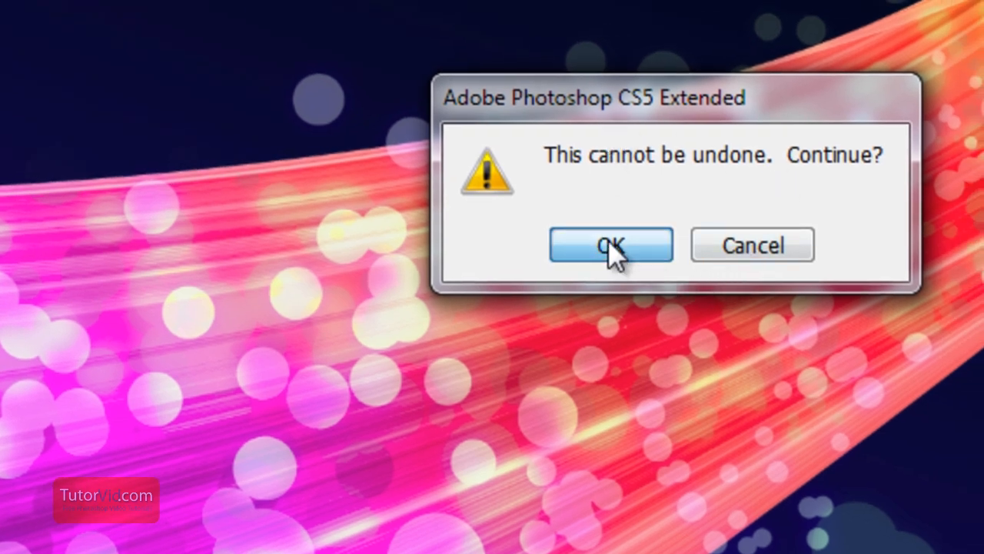
pyautogui.click(610, 245)
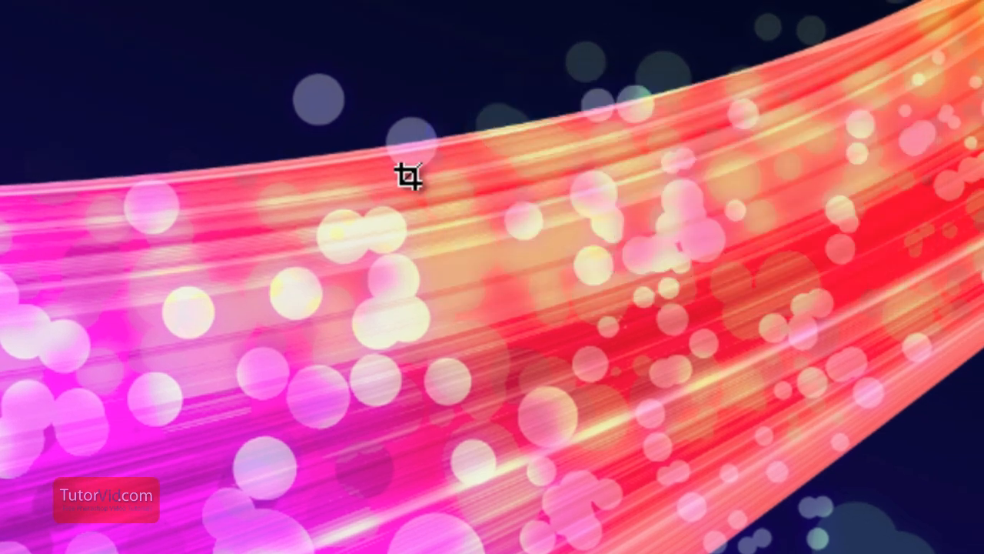